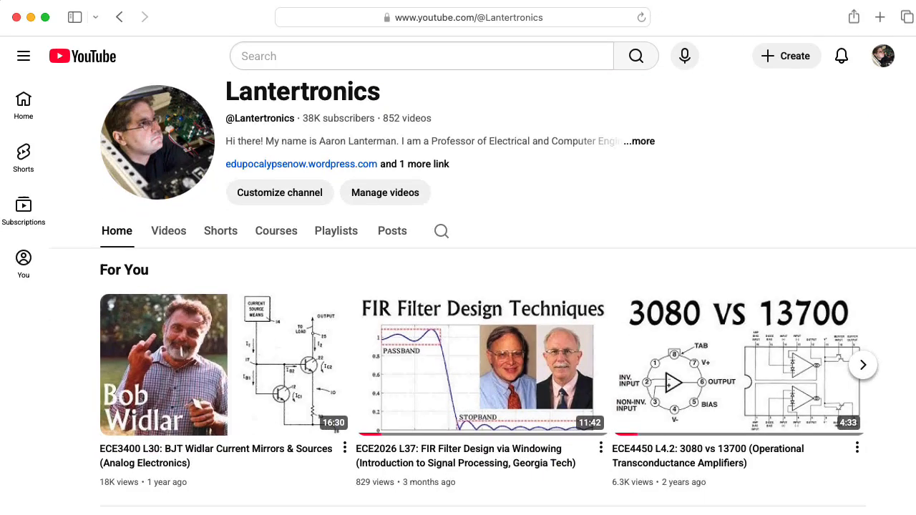
pyautogui.scroll(-3)
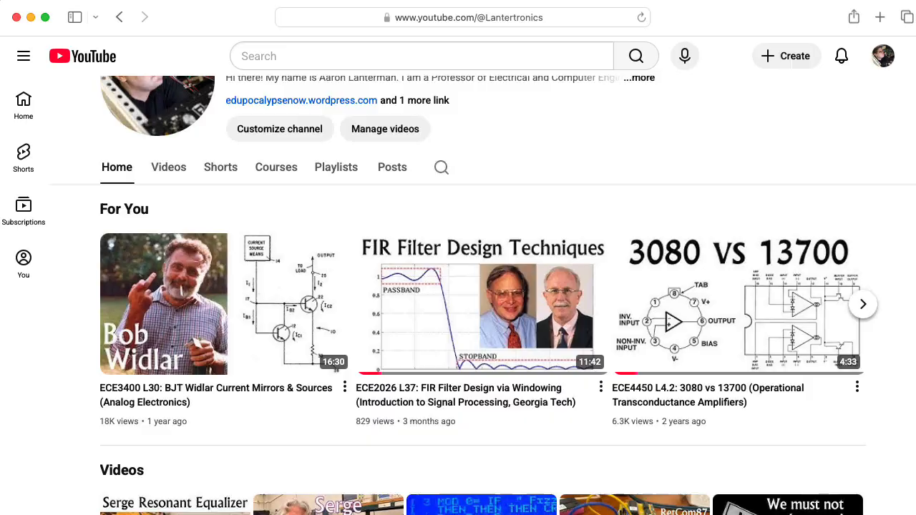
pyautogui.scroll(-3)
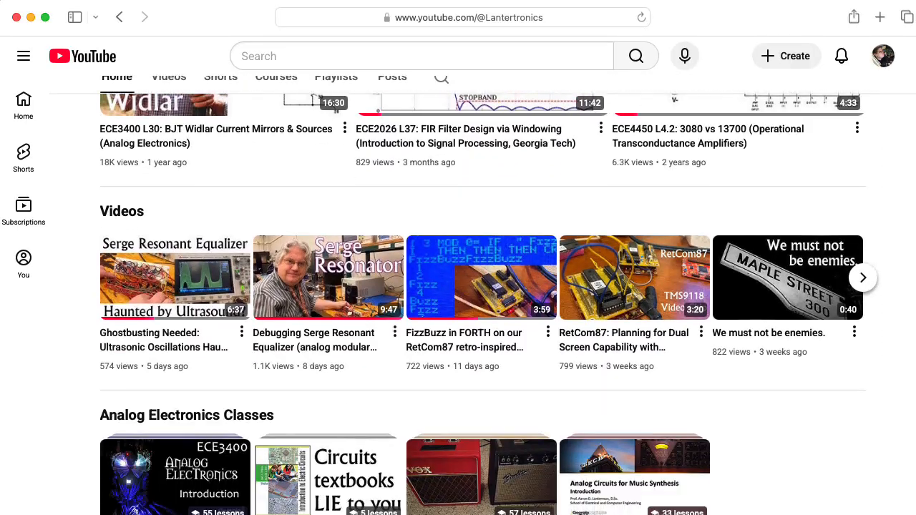
pyautogui.scroll(-3)
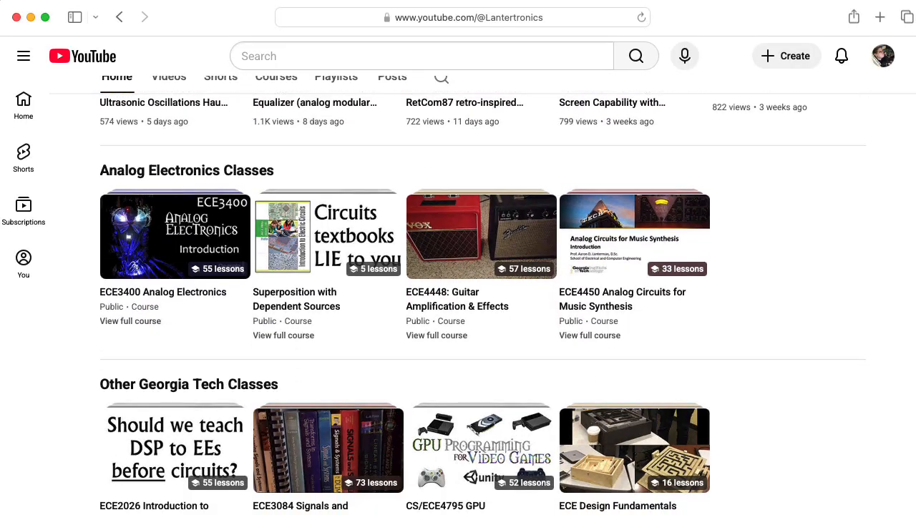
pyautogui.scroll(-3)
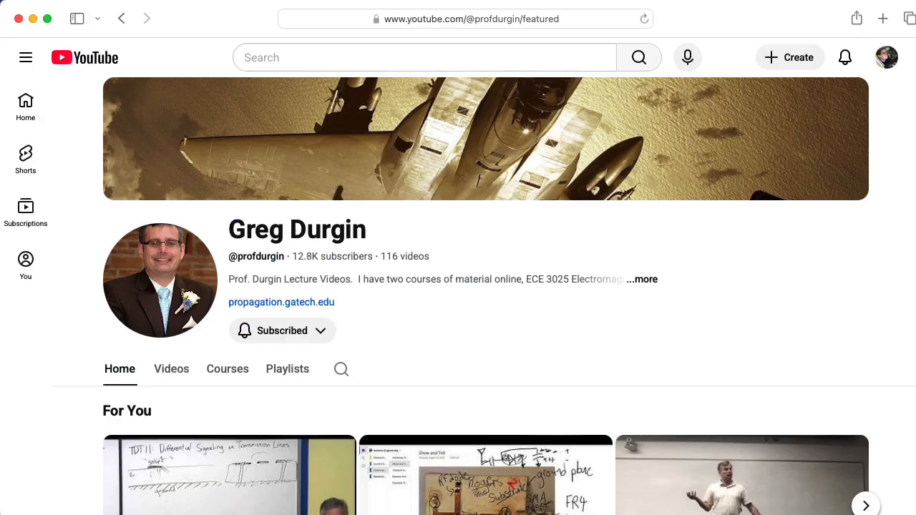
pyautogui.scroll(-3)
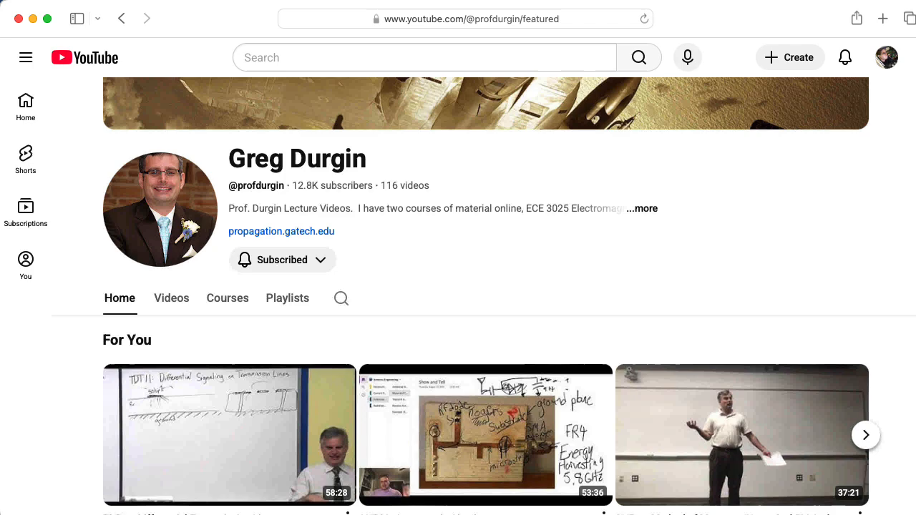
pyautogui.scroll(-3)
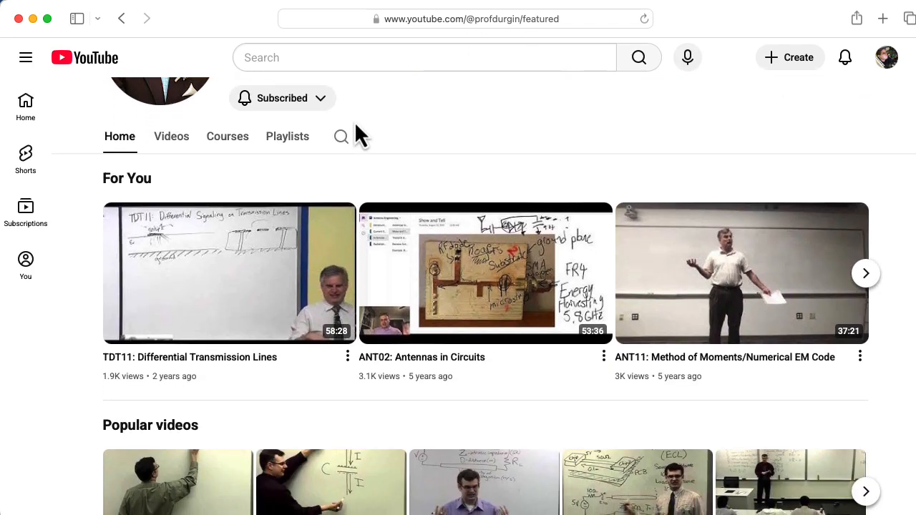
pyautogui.click(287, 136)
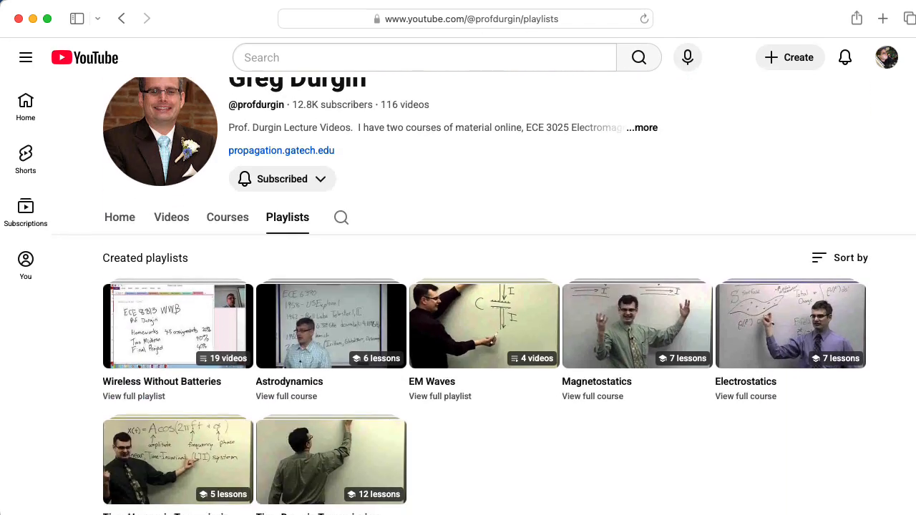
pyautogui.scroll(-3)
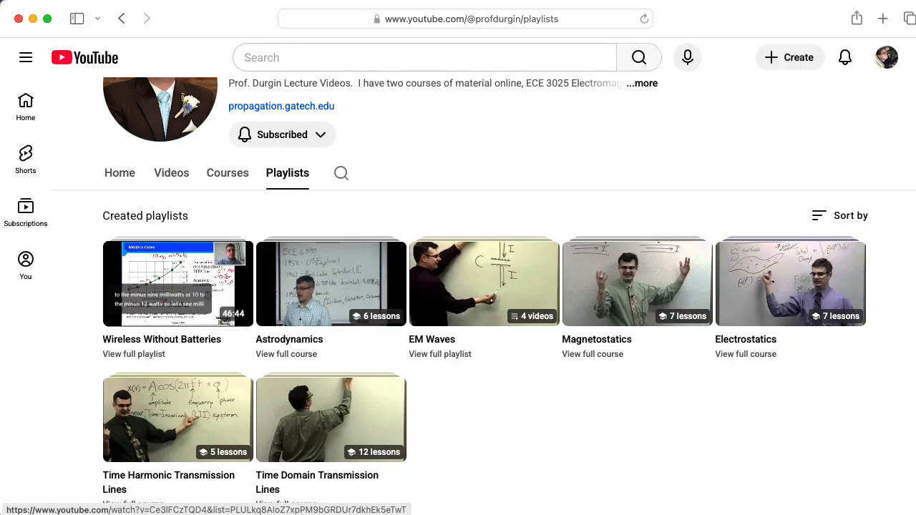
# Open the Videos tab and scroll back through uploads to the 2009 Satcom talks
pyautogui.click(171, 173)
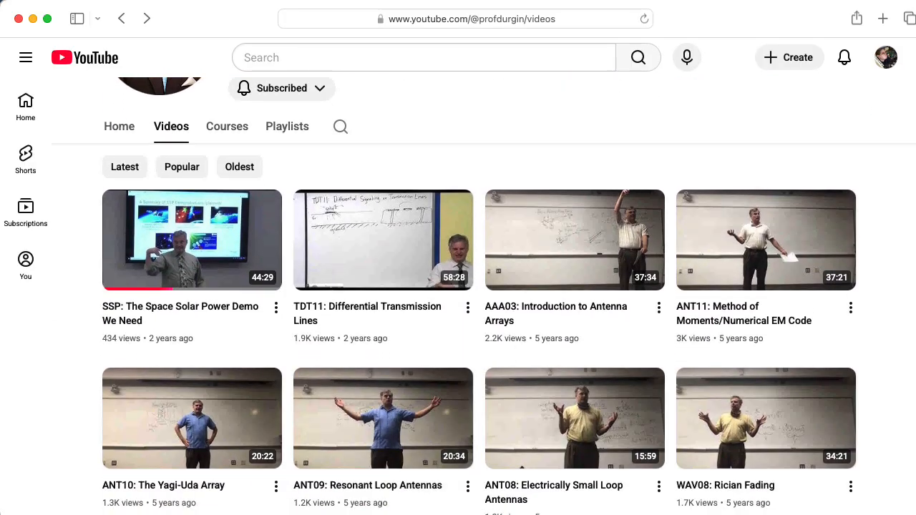
pyautogui.scroll(-3)
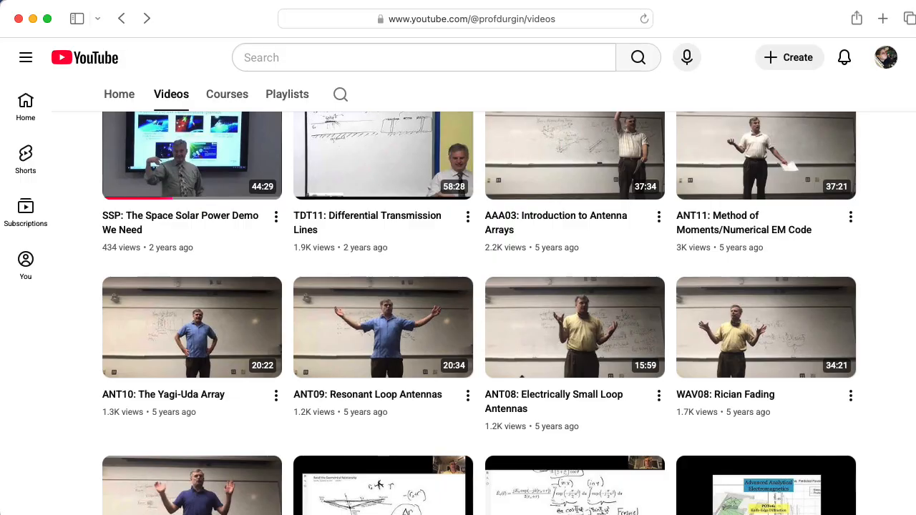
pyautogui.moveTo(705, 222)
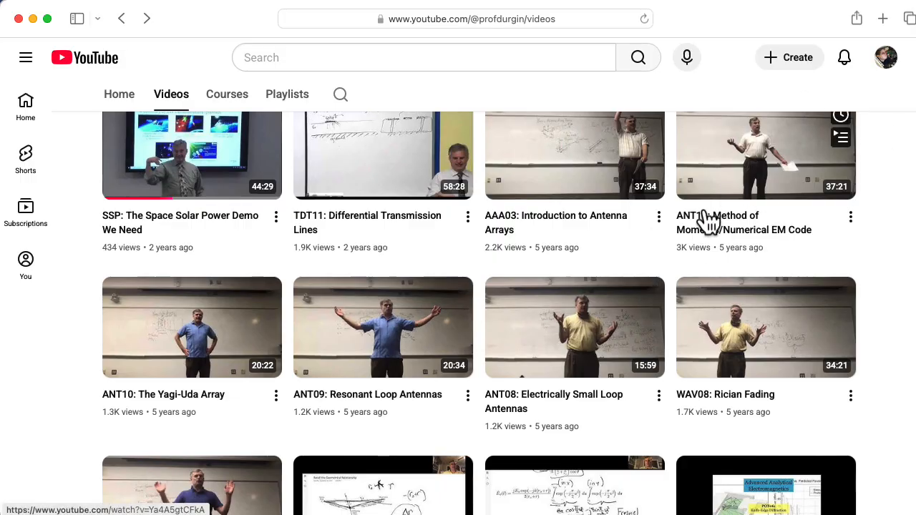
pyautogui.scroll(-3)
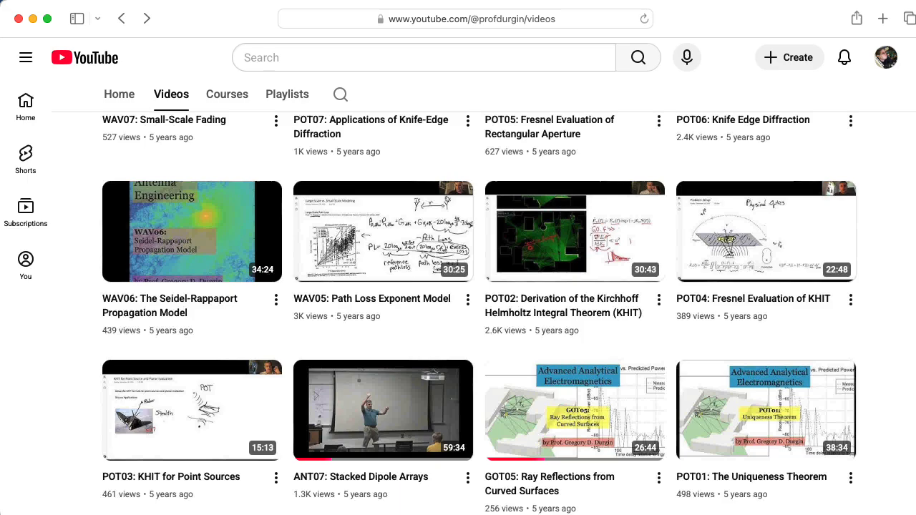
pyautogui.scroll(-3)
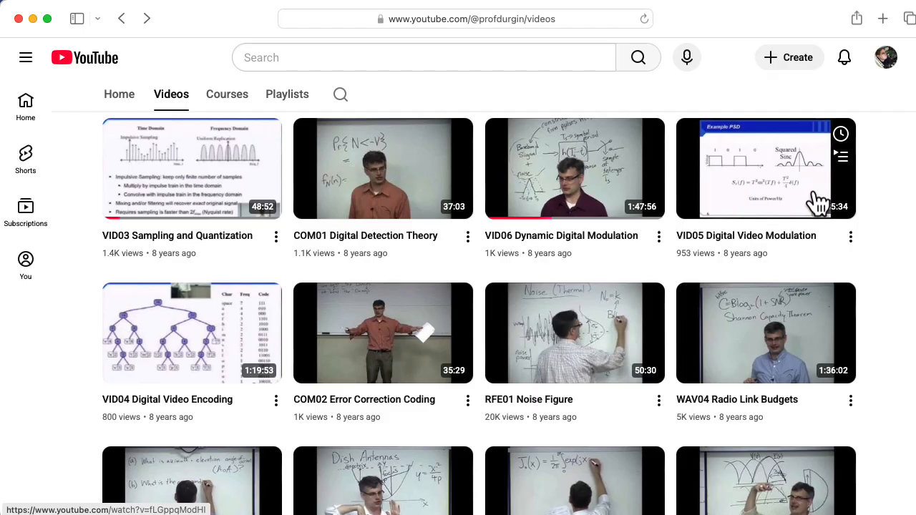
pyautogui.scroll(-3)
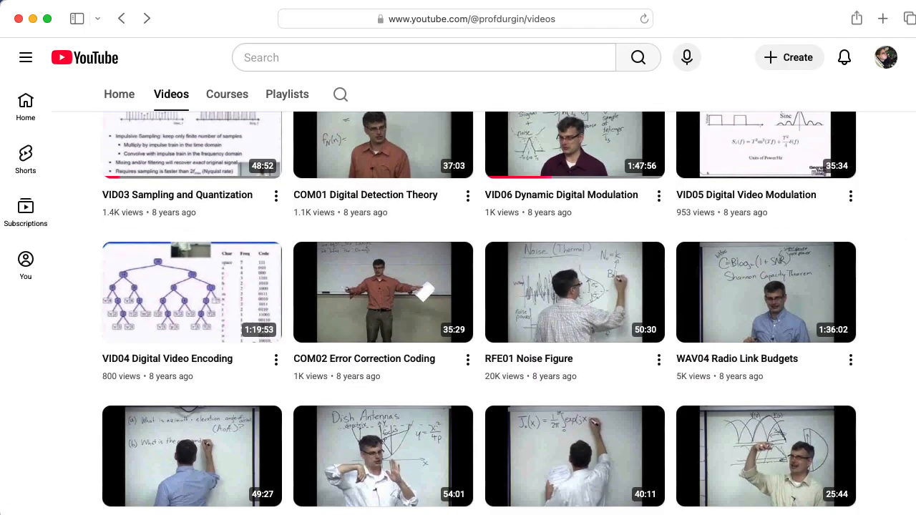
pyautogui.scroll(-3)
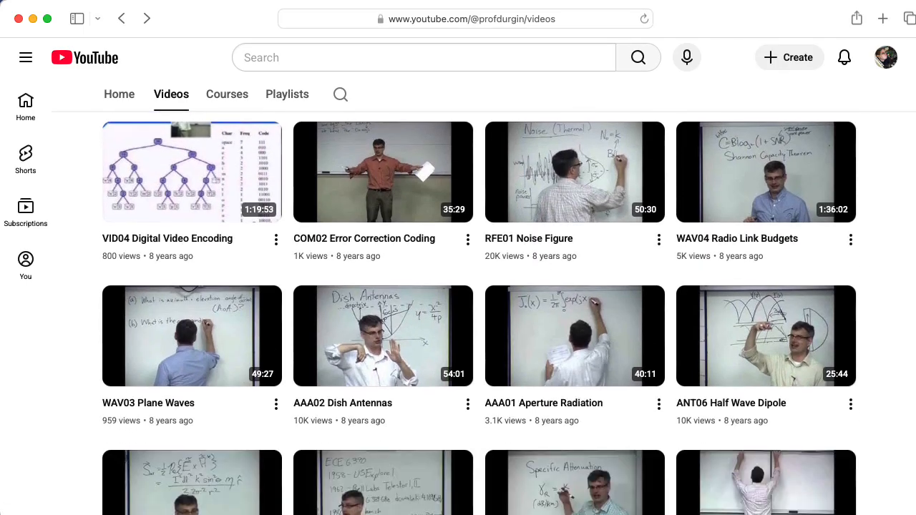
pyautogui.scroll(-3)
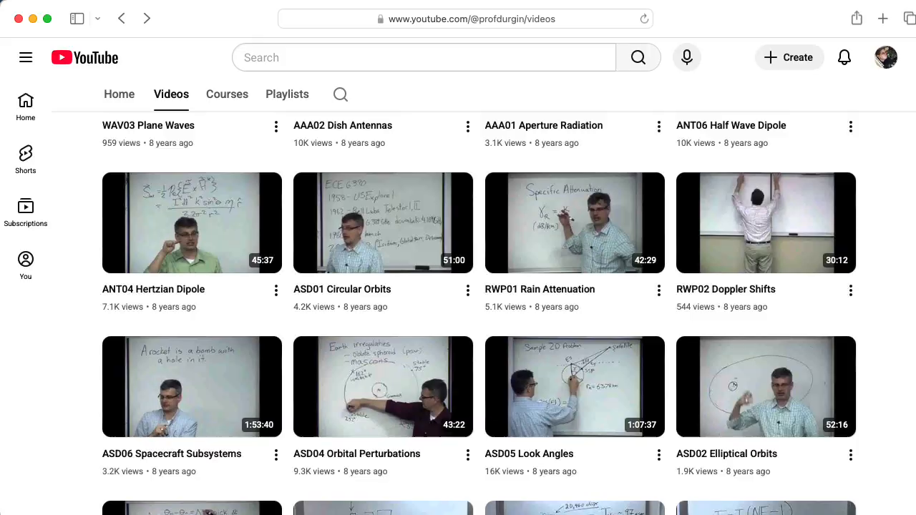
pyautogui.scroll(-3)
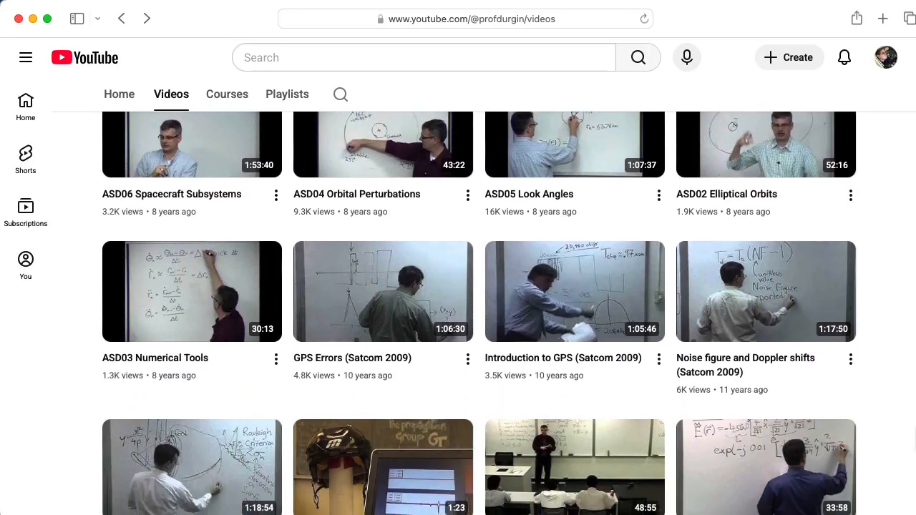
pyautogui.scroll(-3)
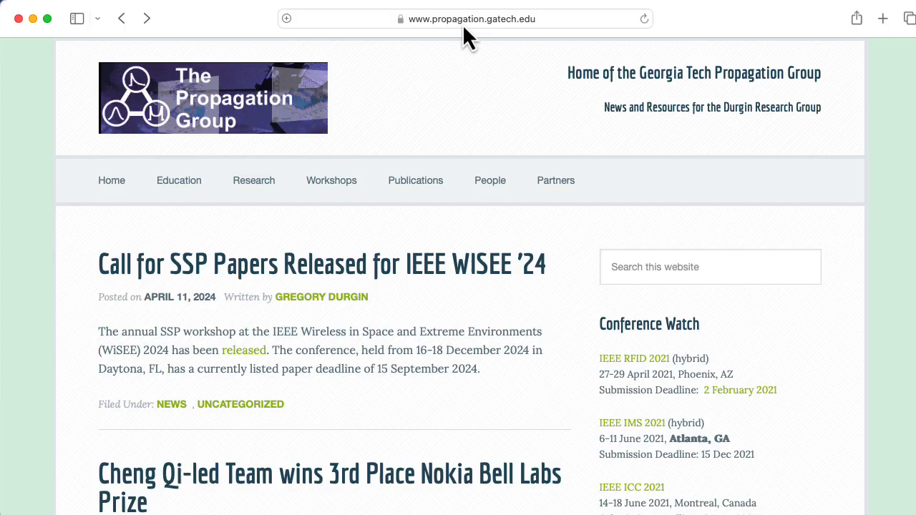
pyautogui.moveTo(550, 44)
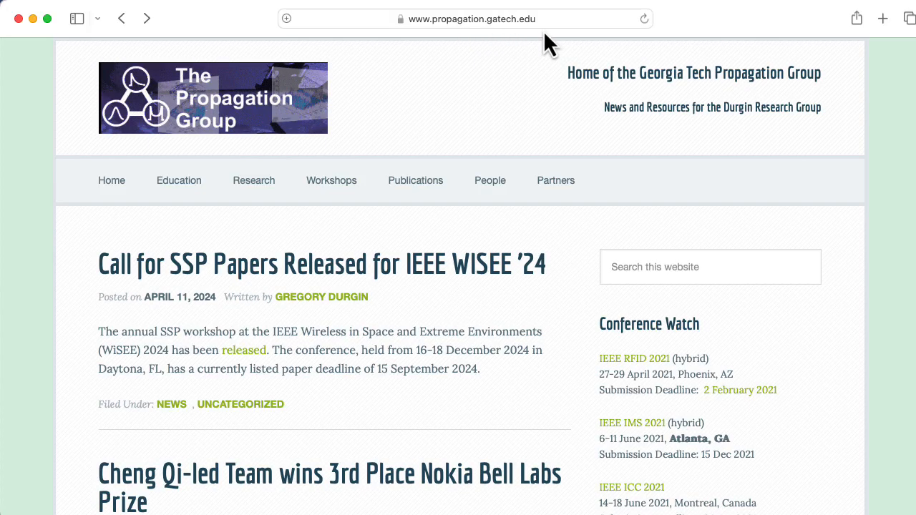
pyautogui.moveTo(253, 180)
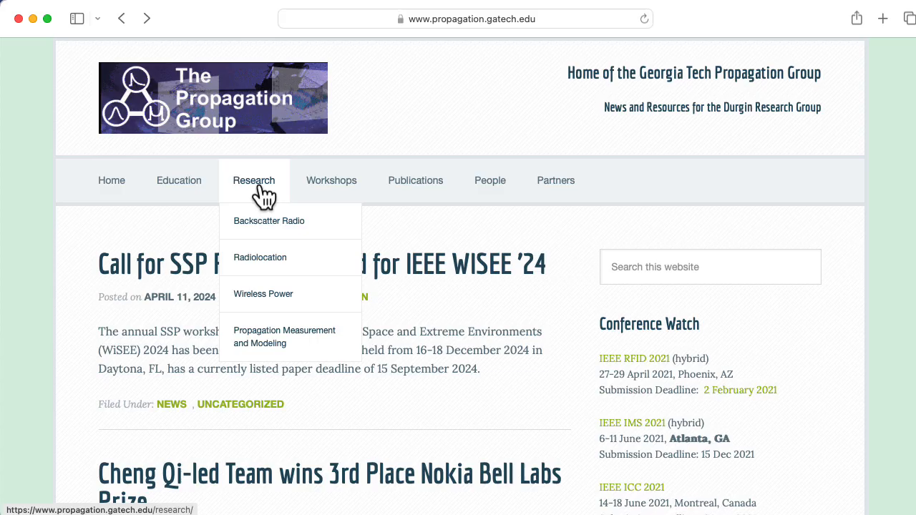
pyautogui.moveTo(178, 181)
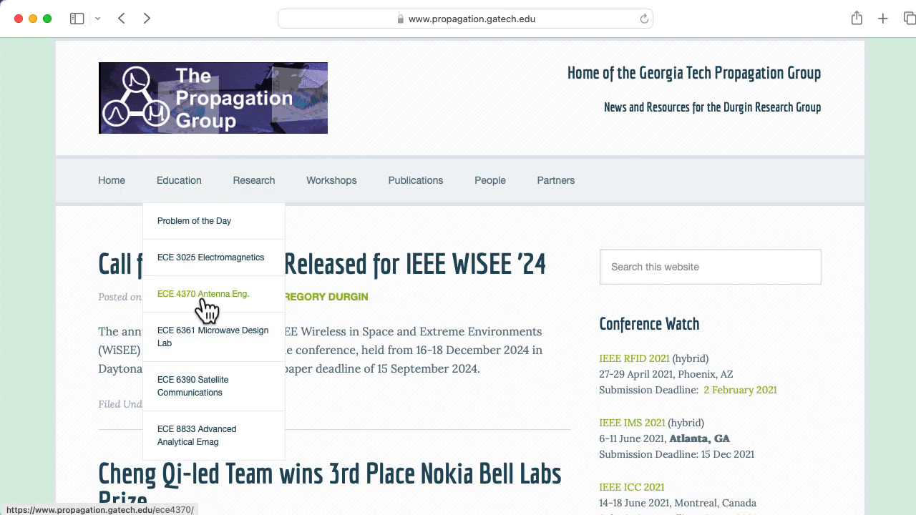
# Choose ECE 4370 Antenna Eng under the Education menu on propagation.gatech.edu
pyautogui.click(202, 293)
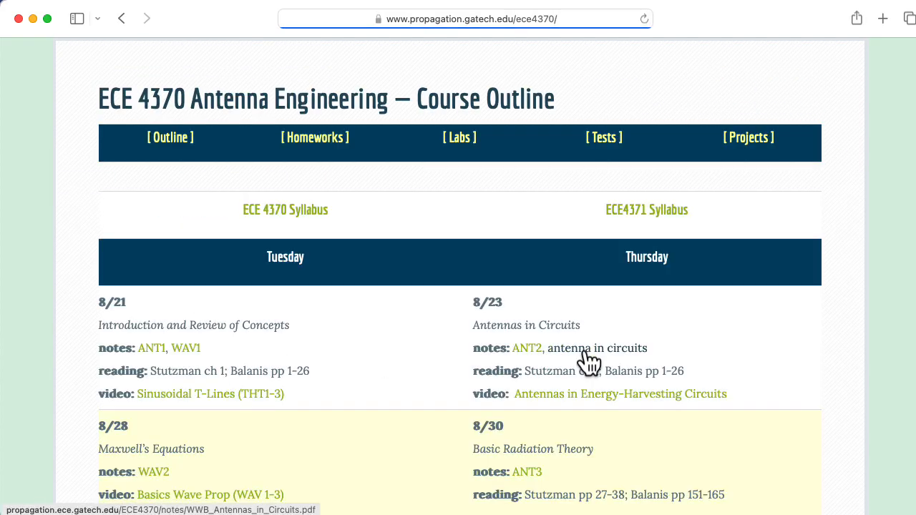